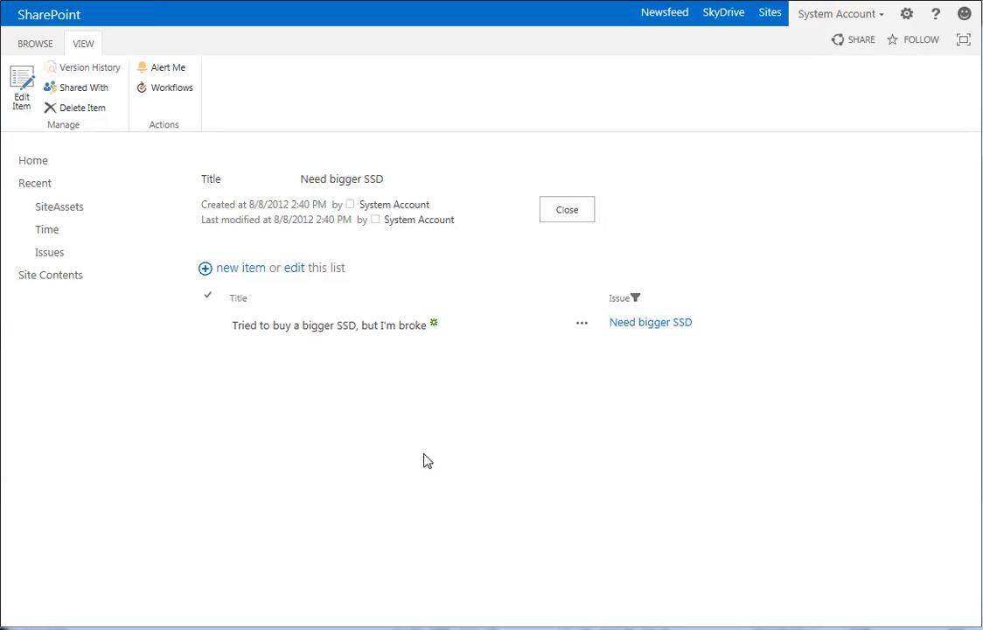
mouse_move(307, 204)
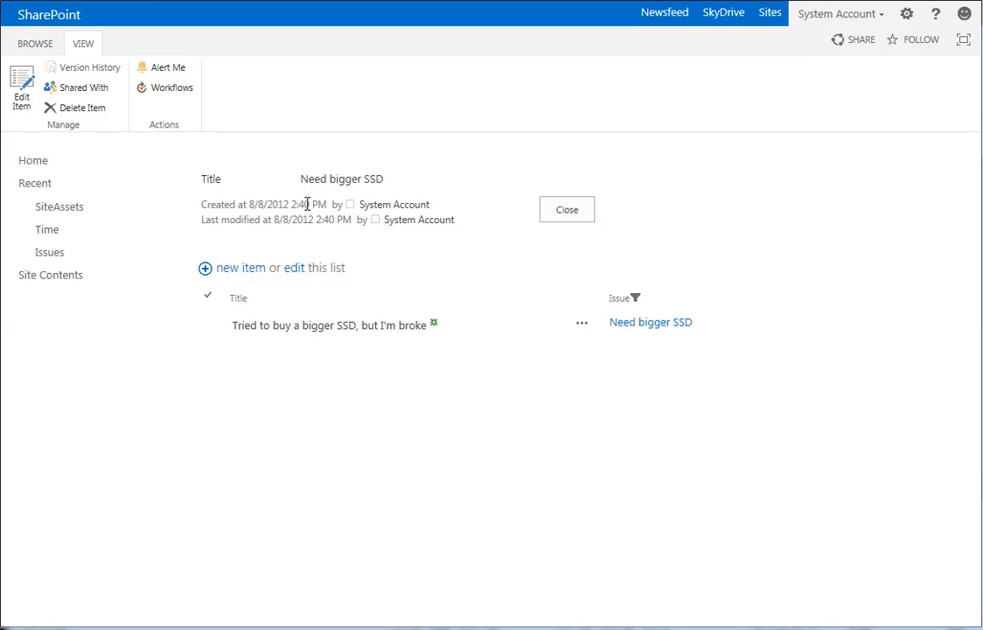
mouse_move(340, 375)
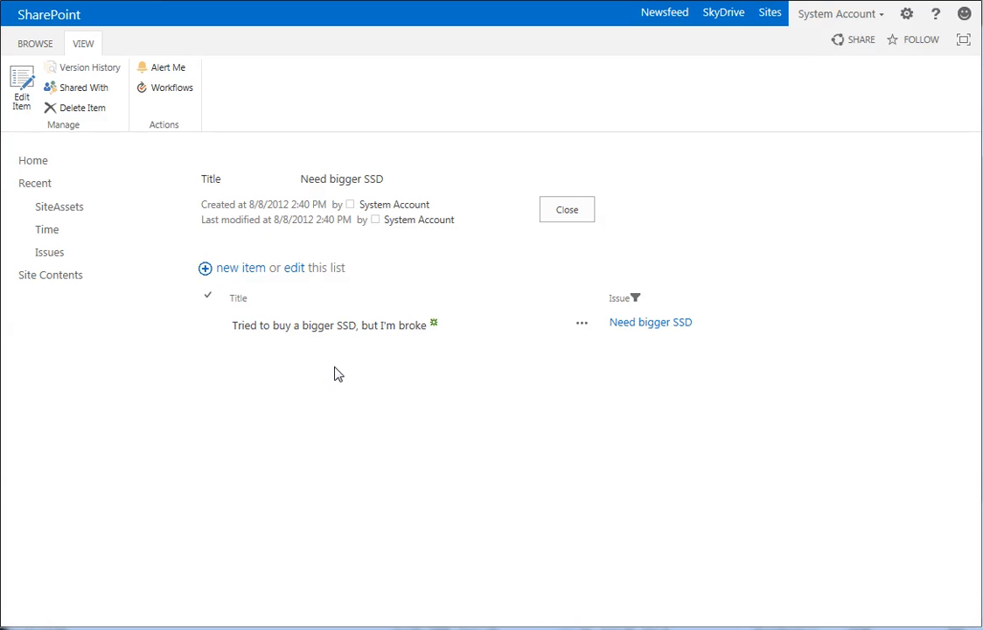
mouse_move(420, 489)
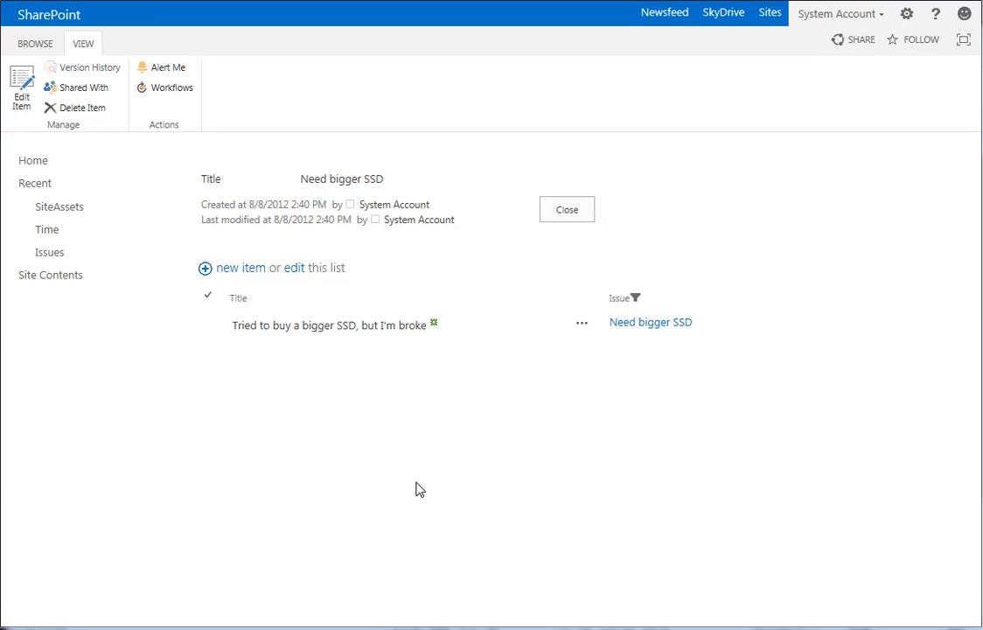
mouse_move(241, 278)
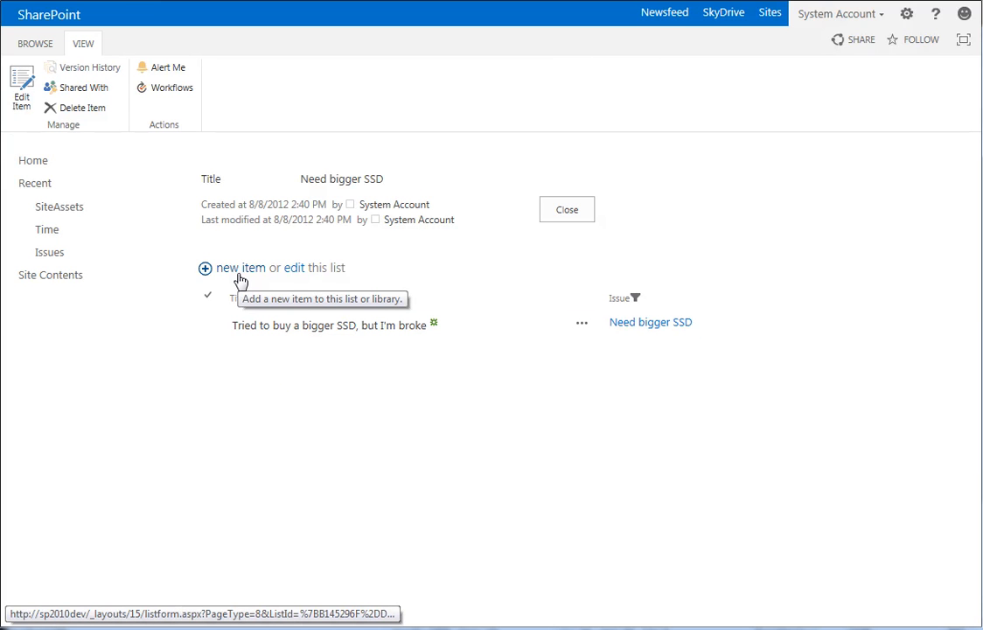
mouse_move(309, 466)
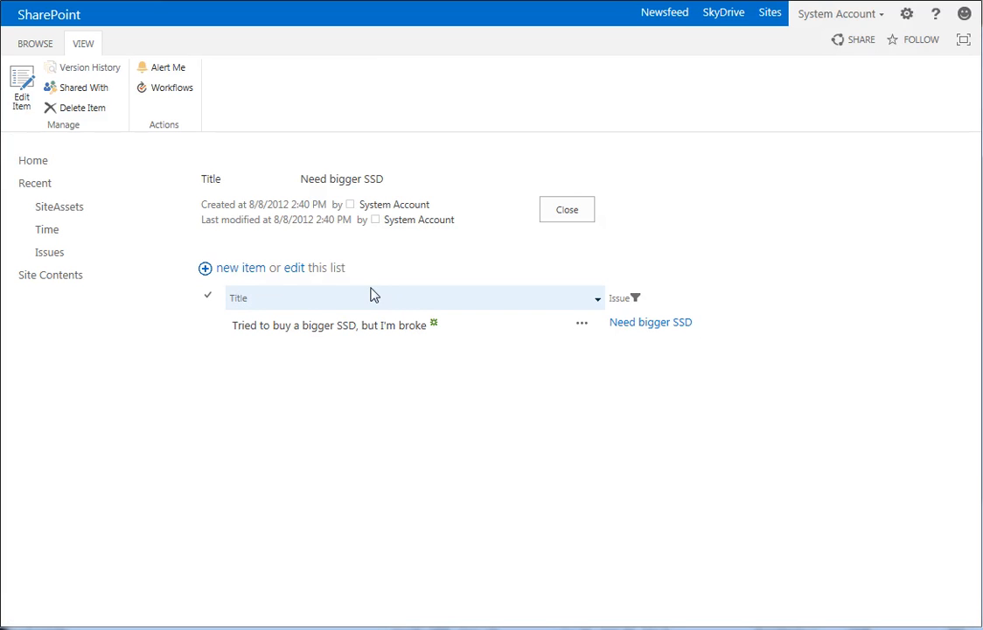
mouse_move(240, 267)
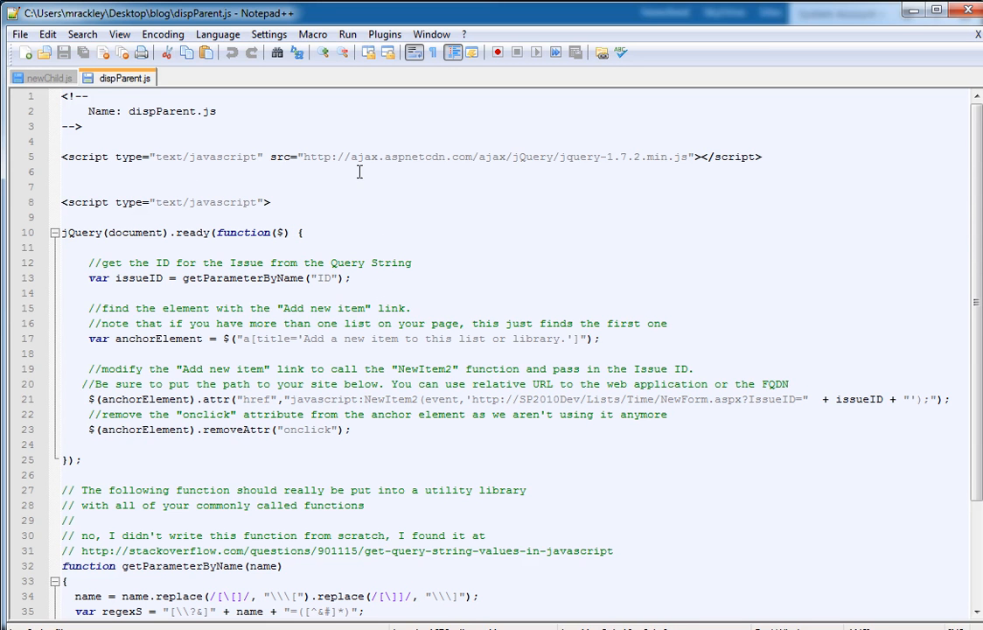
mouse_move(123, 162)
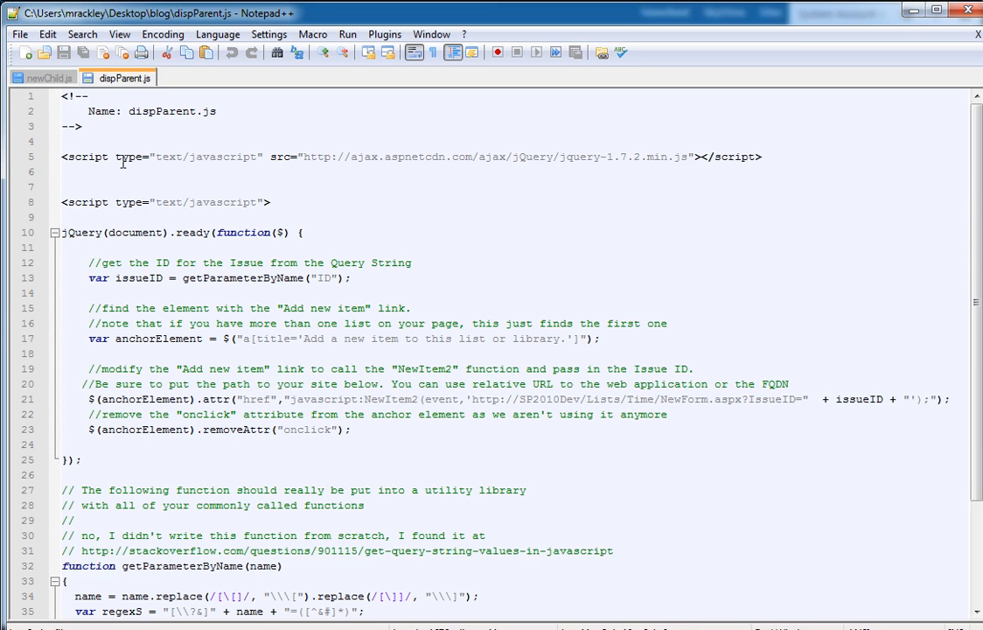
mouse_move(357, 385)
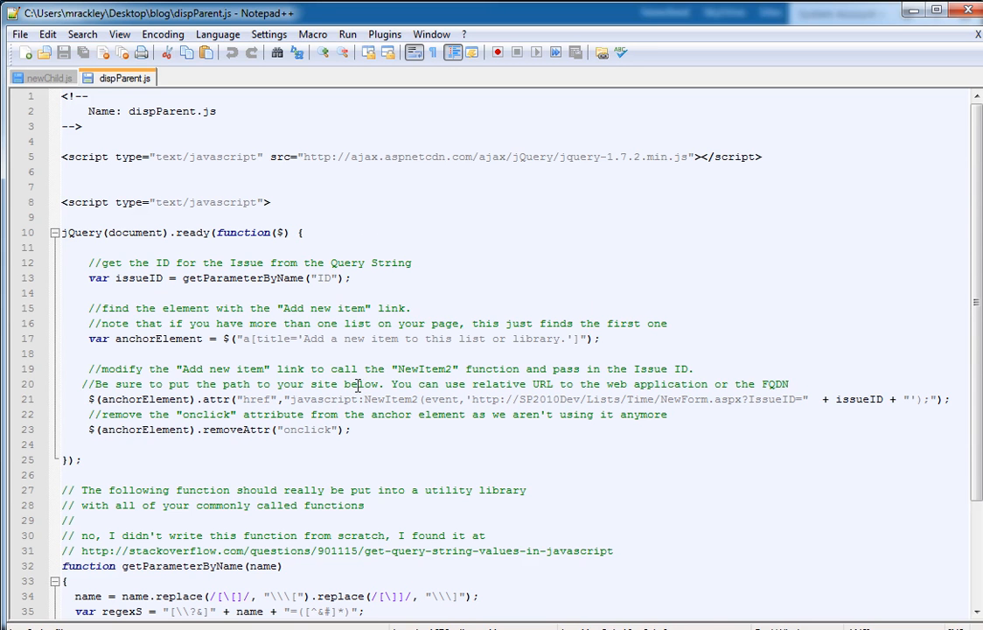
mouse_move(131, 321)
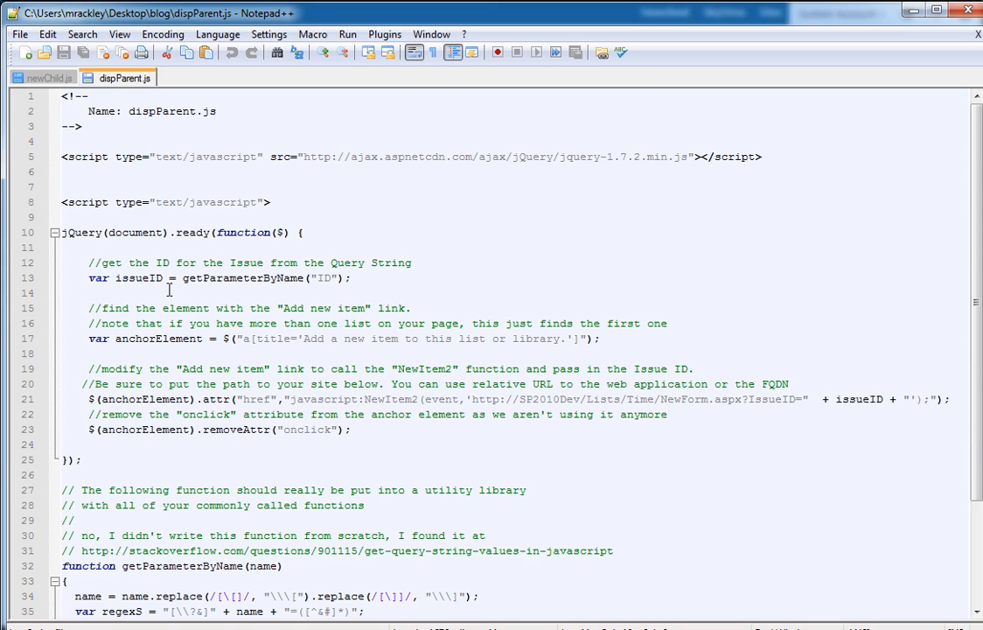
mouse_move(231, 301)
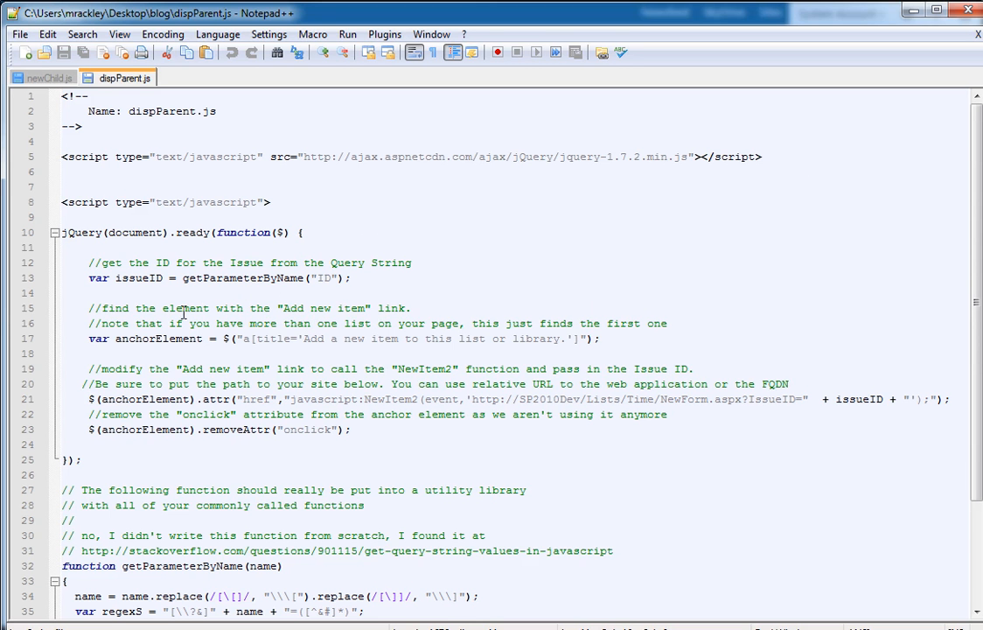
Go to the Issues list and choose Form Web Parts > Default Display Form from the List ribbon.
scroll("down", 3)
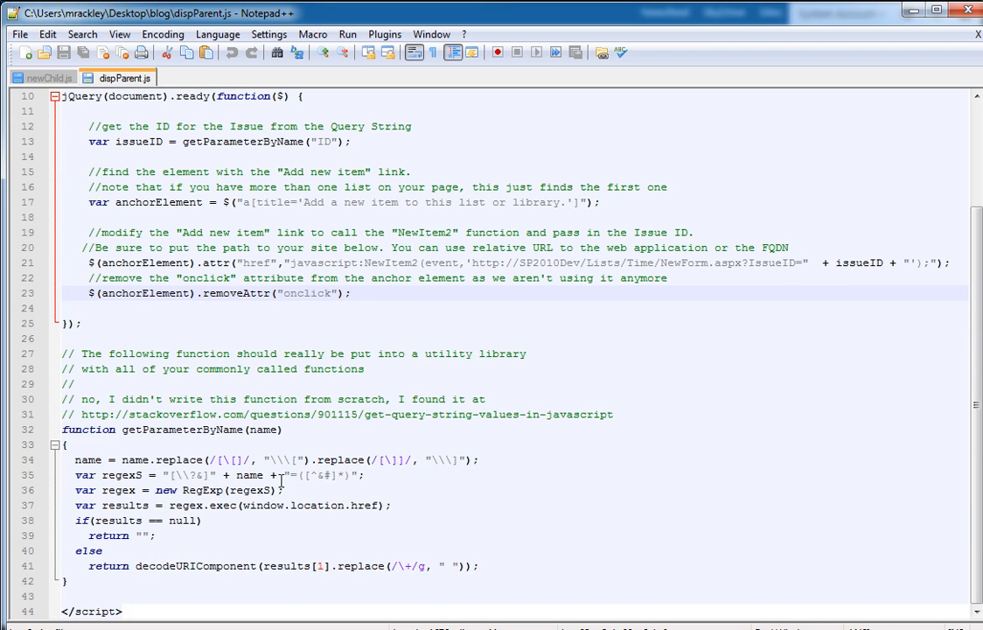
scroll("up", 3)
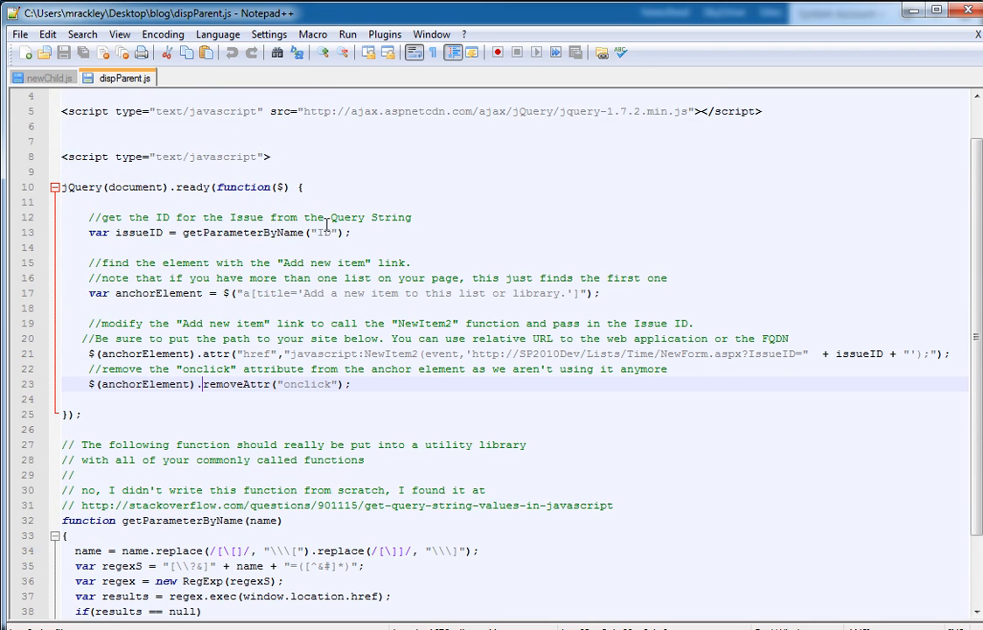
mouse_move(139, 252)
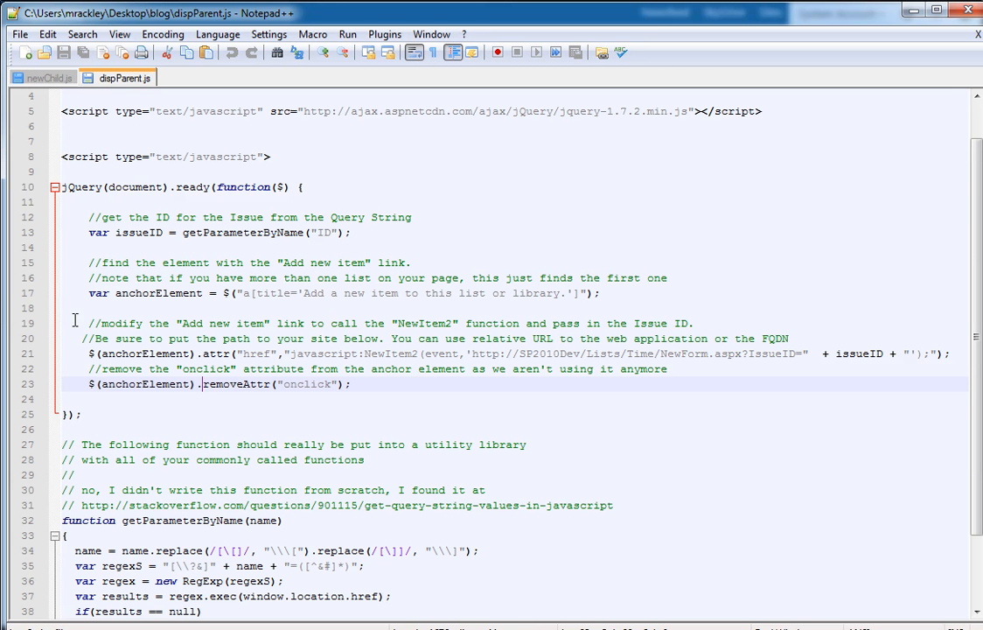
mouse_move(243, 298)
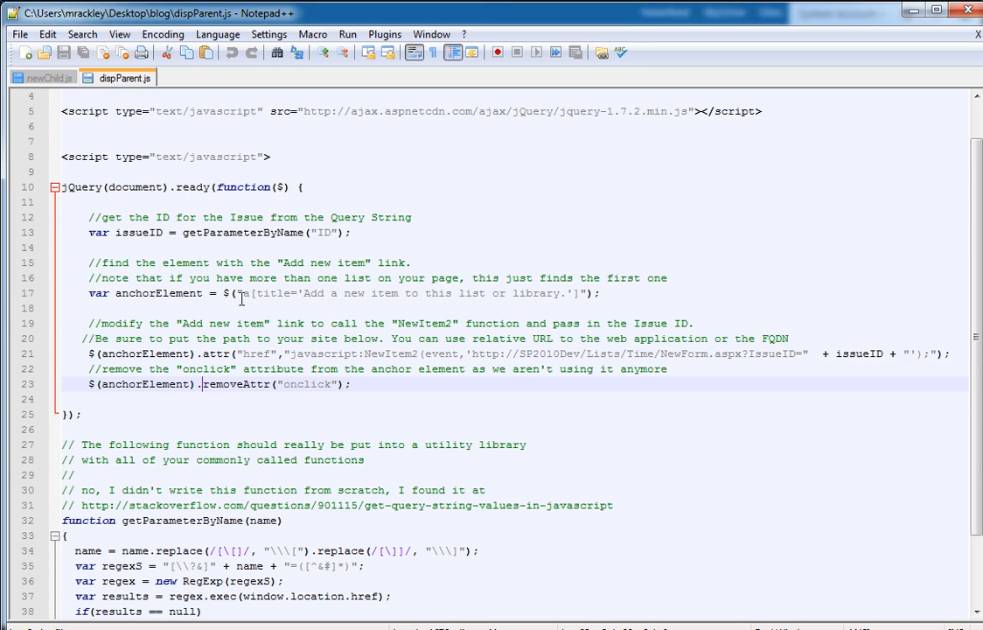
mouse_move(278, 307)
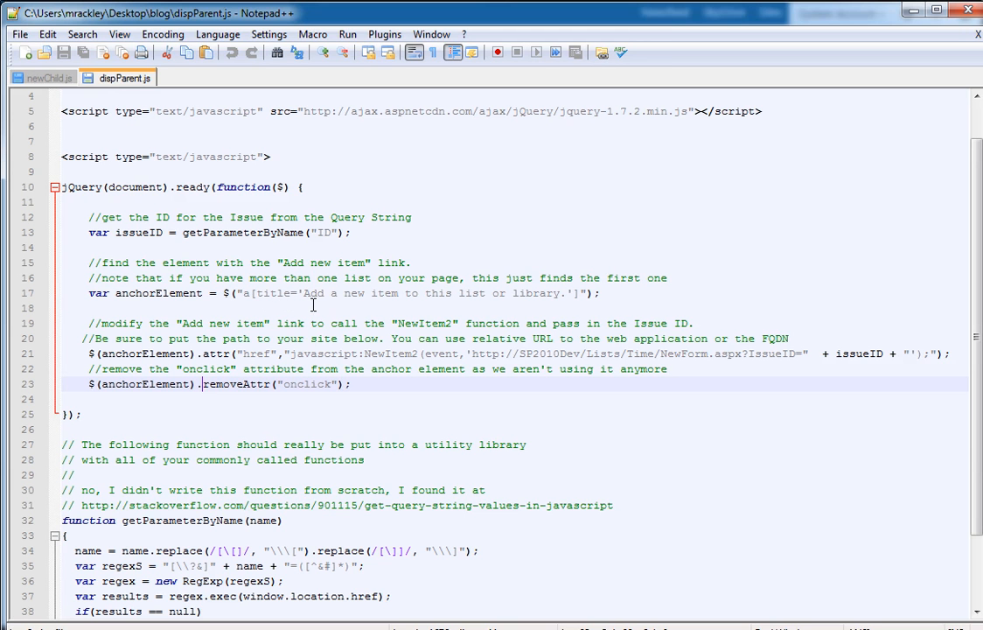
mouse_move(413, 304)
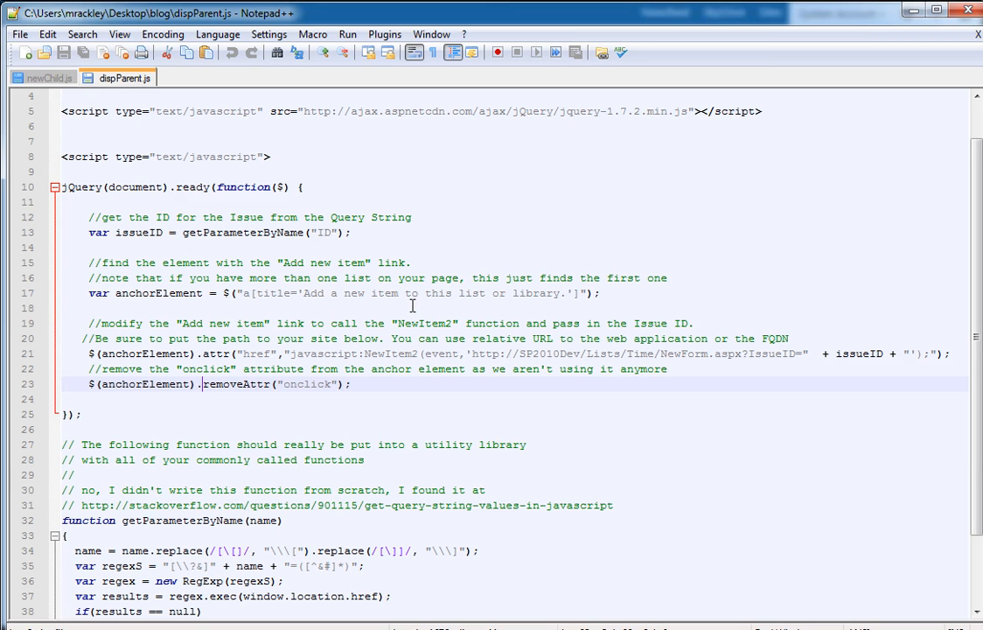
mouse_move(282, 315)
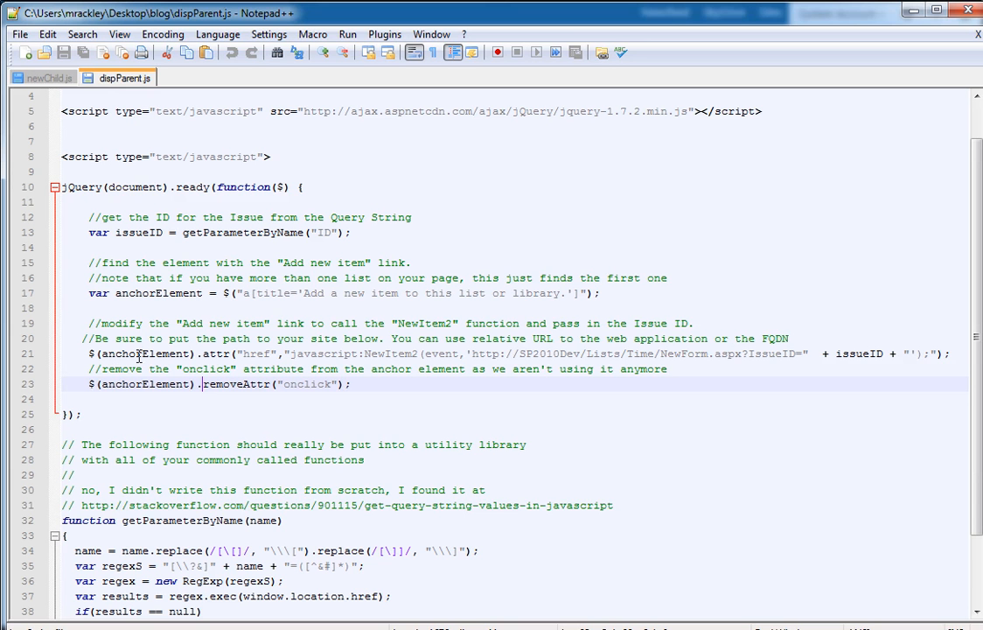
mouse_move(256, 357)
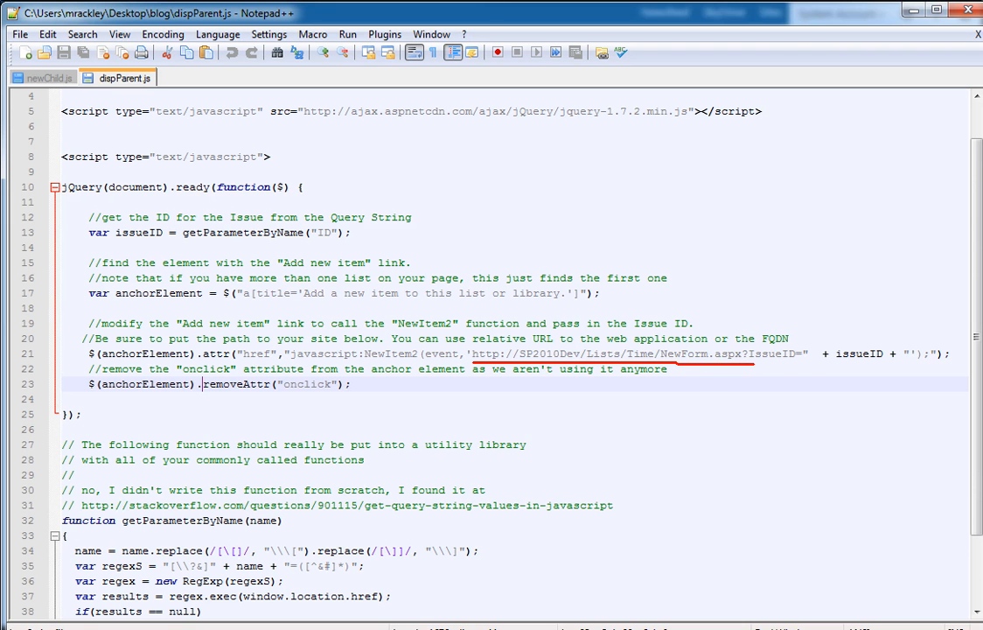
mouse_move(744, 348)
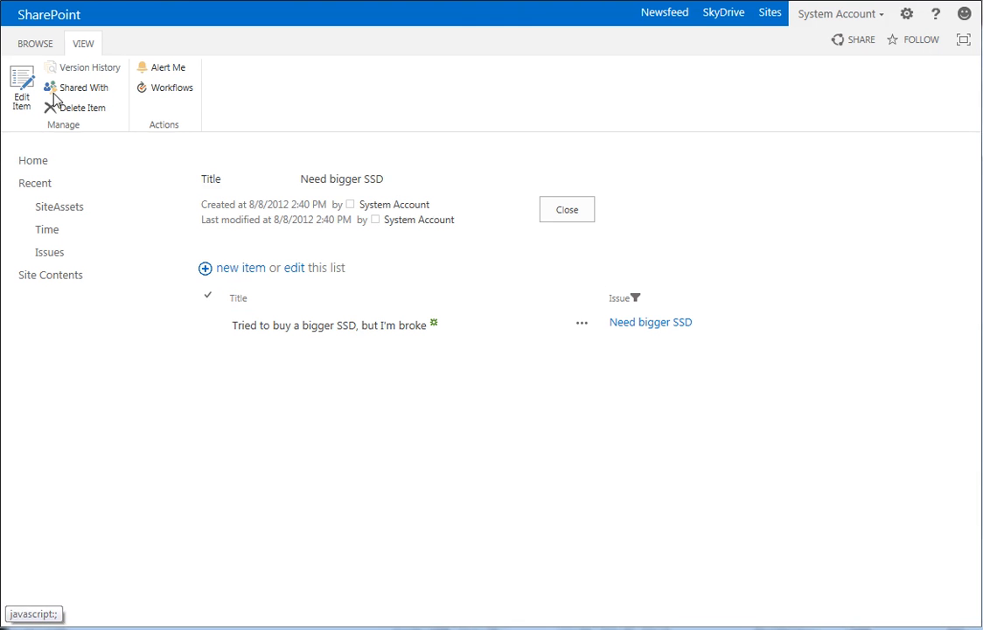
left_click(50, 252)
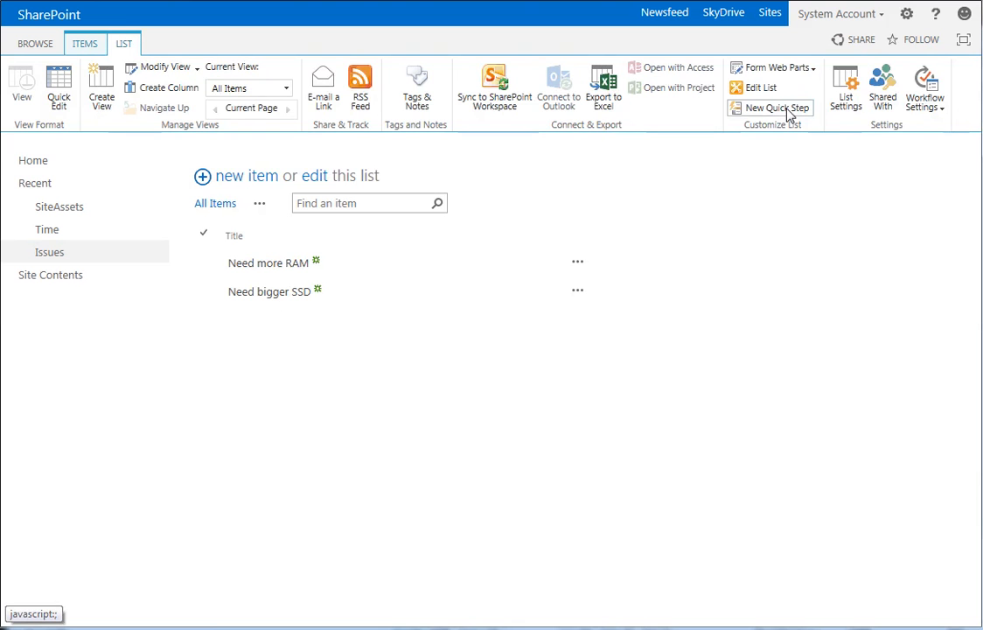
left_click(773, 68)
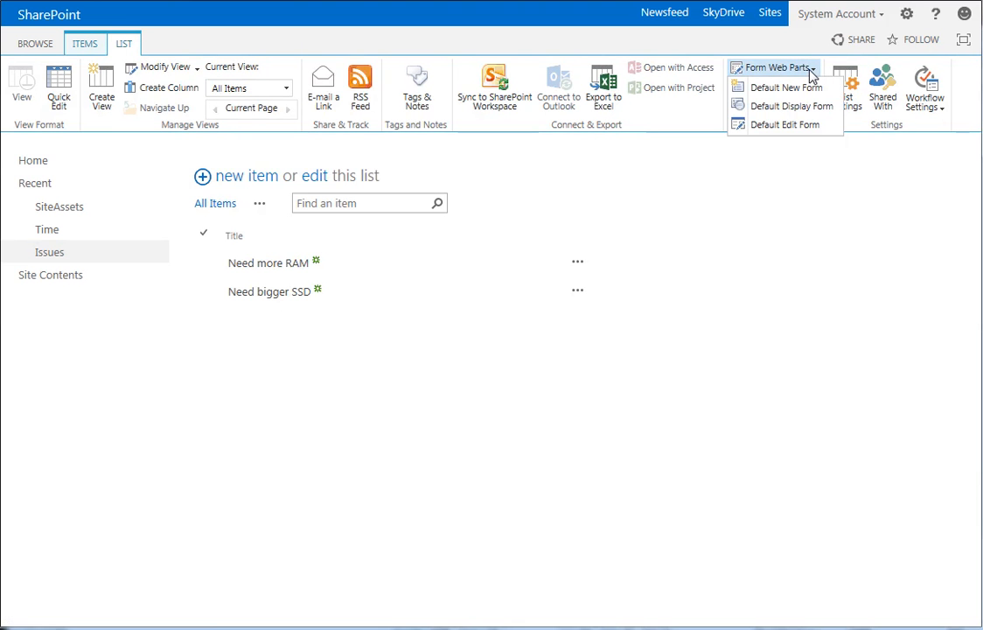
left_click(772, 67)
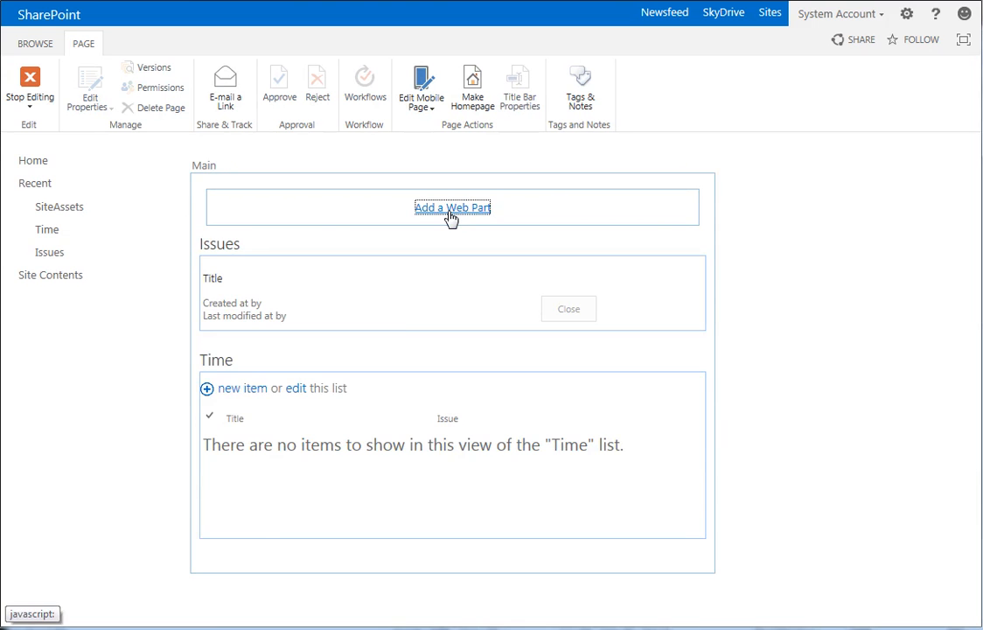
Add a Media and Content > Content Editor web part to the form's Main zone.
left_click(452, 208)
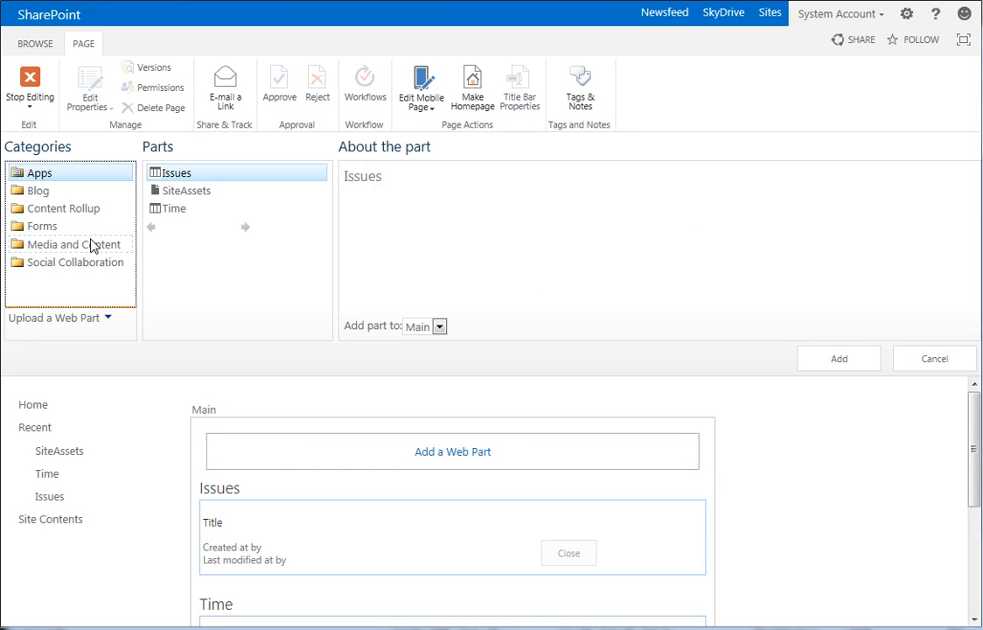
left_click(73, 244)
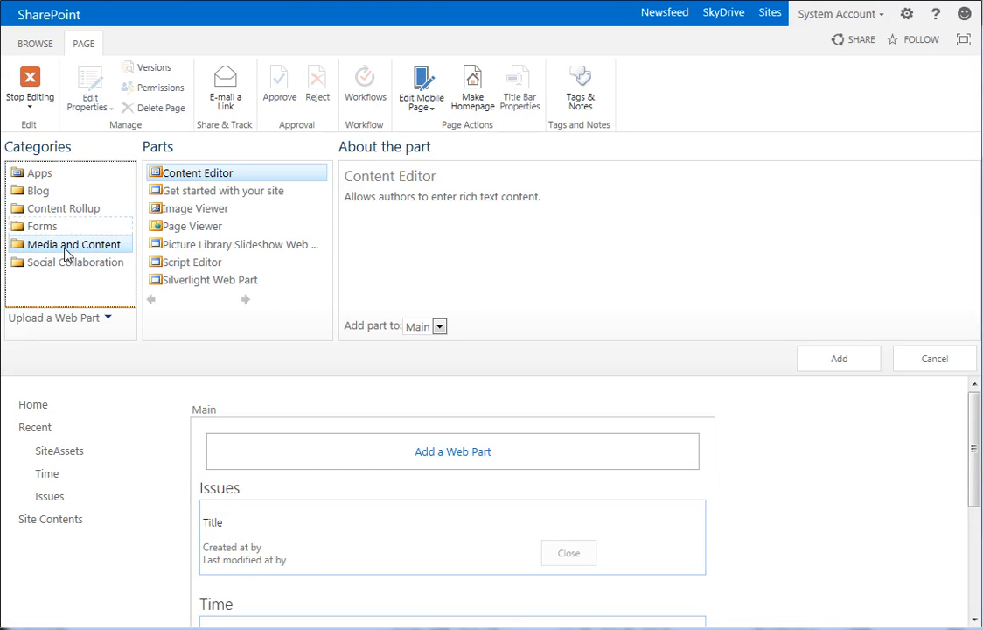
mouse_move(522, 497)
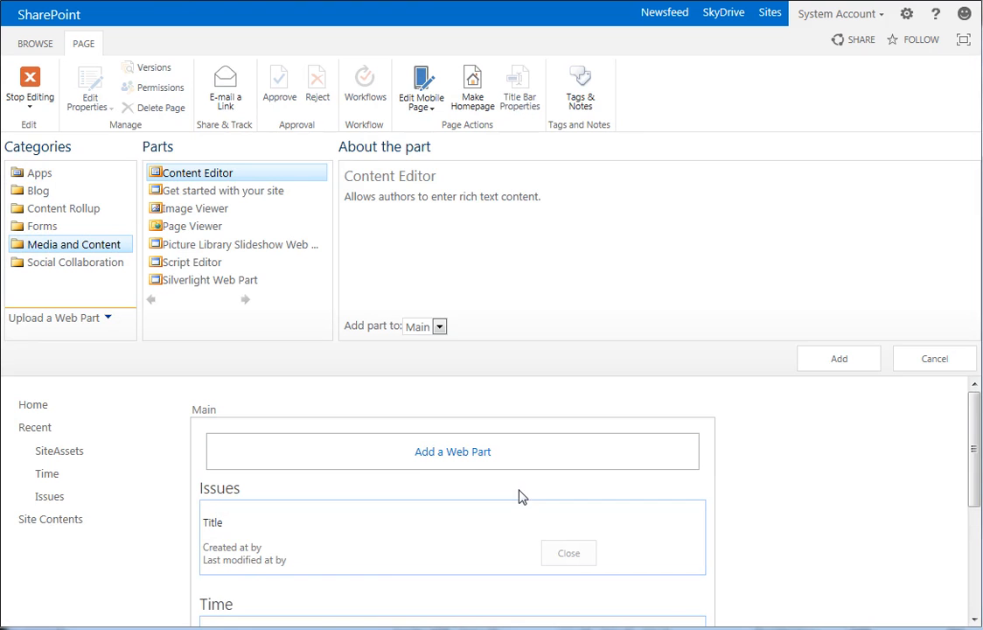
mouse_move(453, 452)
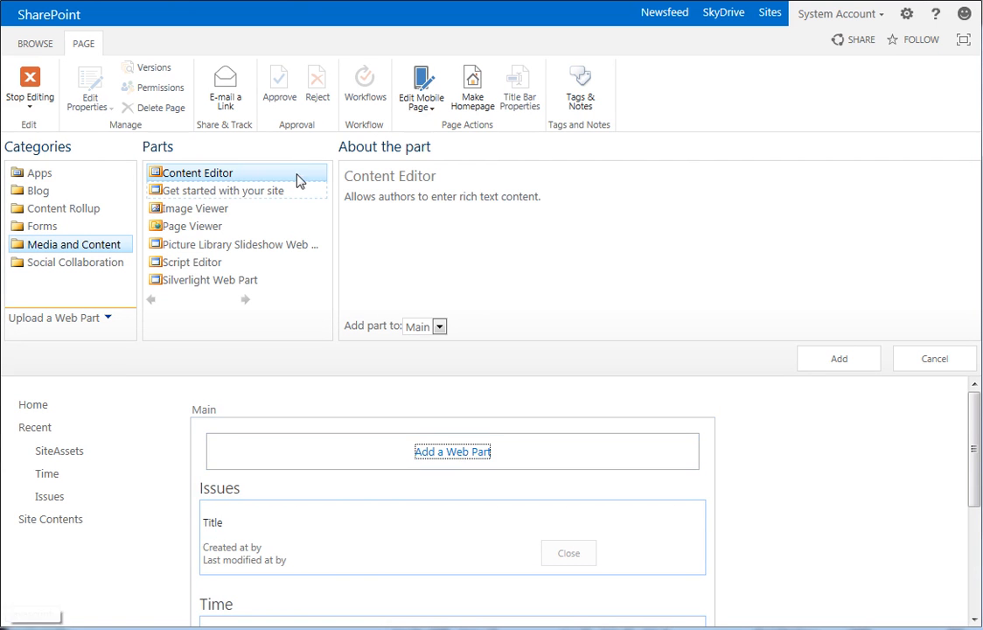
mouse_move(844, 389)
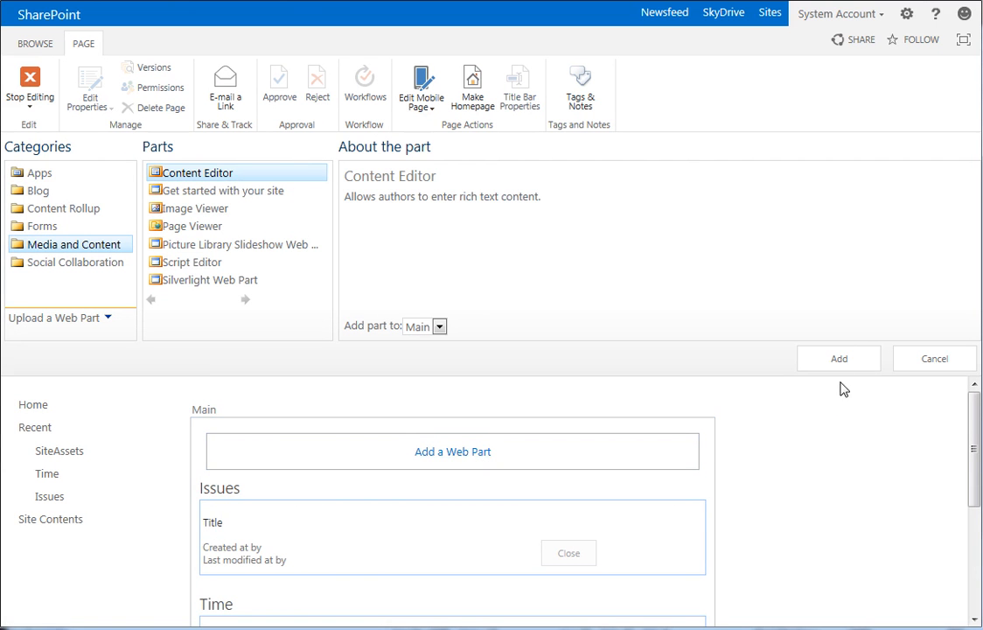
left_click(838, 358)
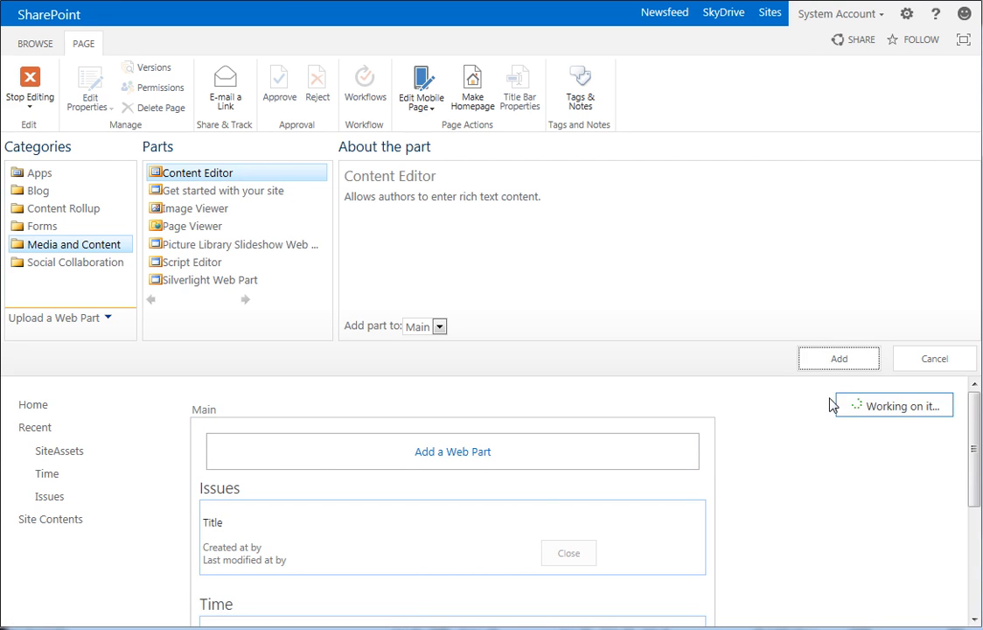
left_click(837, 358)
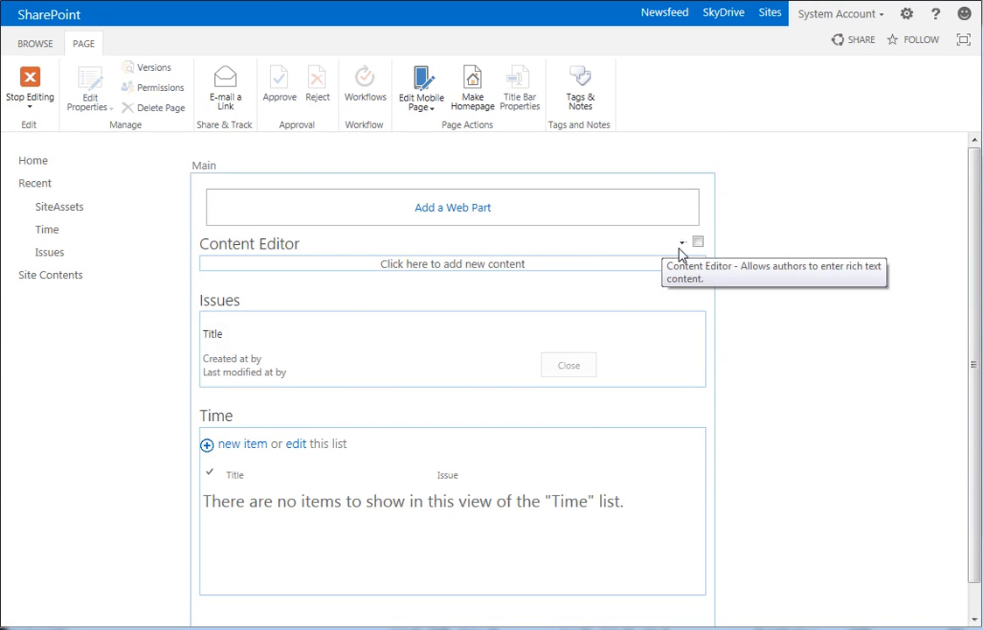
Edit the Content Editor web part and set its Content Link to ../../SiteAssets/dispParent.js.
left_click(683, 242)
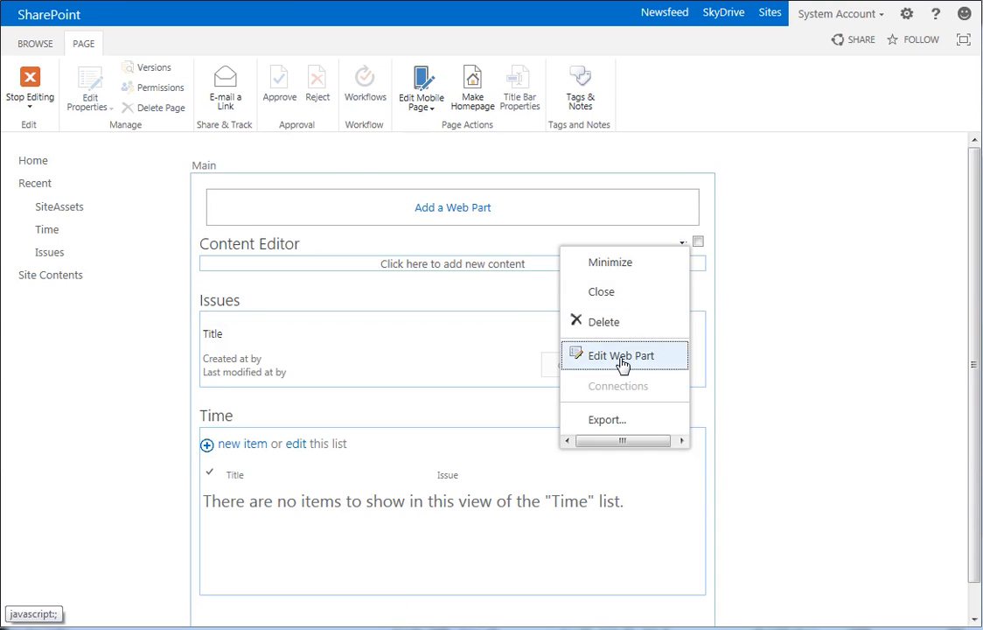
left_click(621, 355)
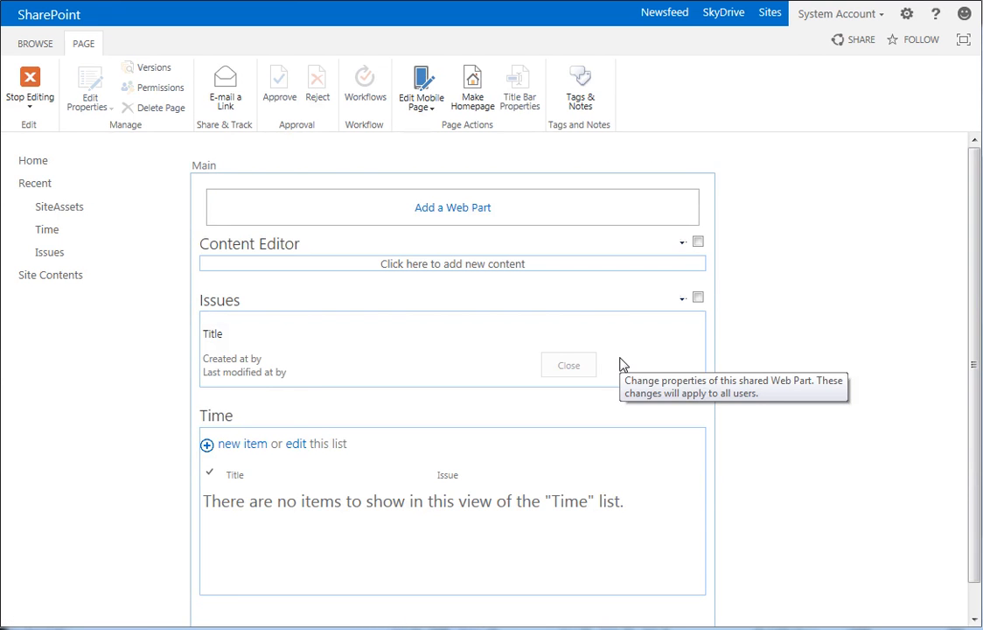
left_click(683, 241)
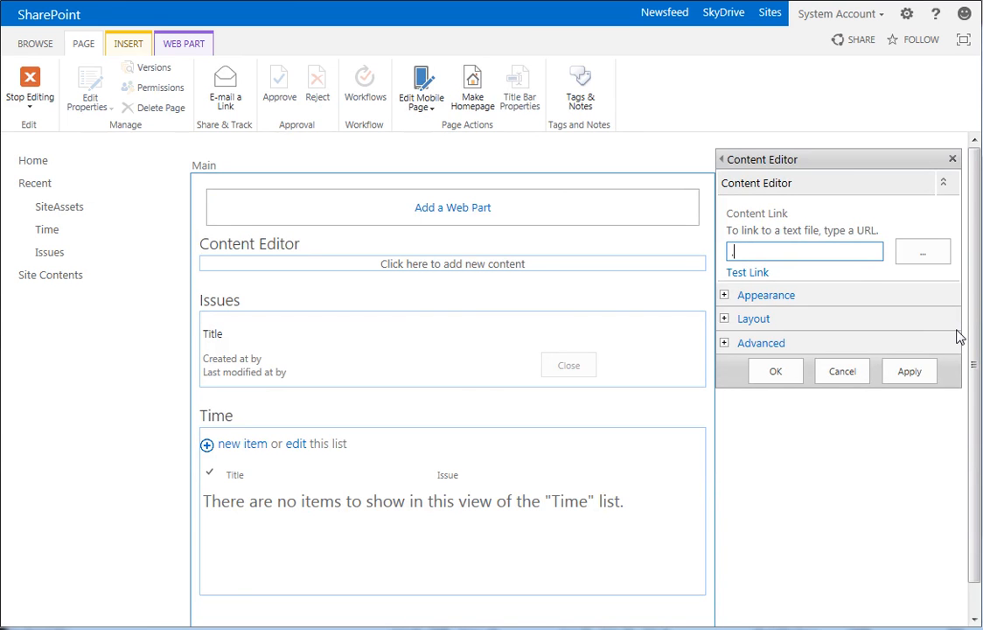
type("../")
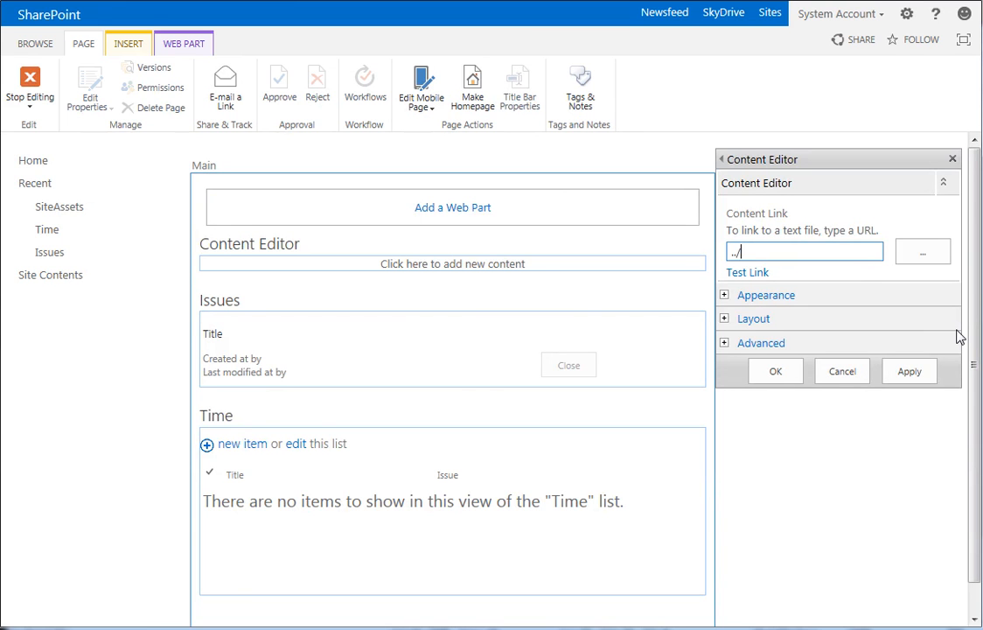
type("../../")
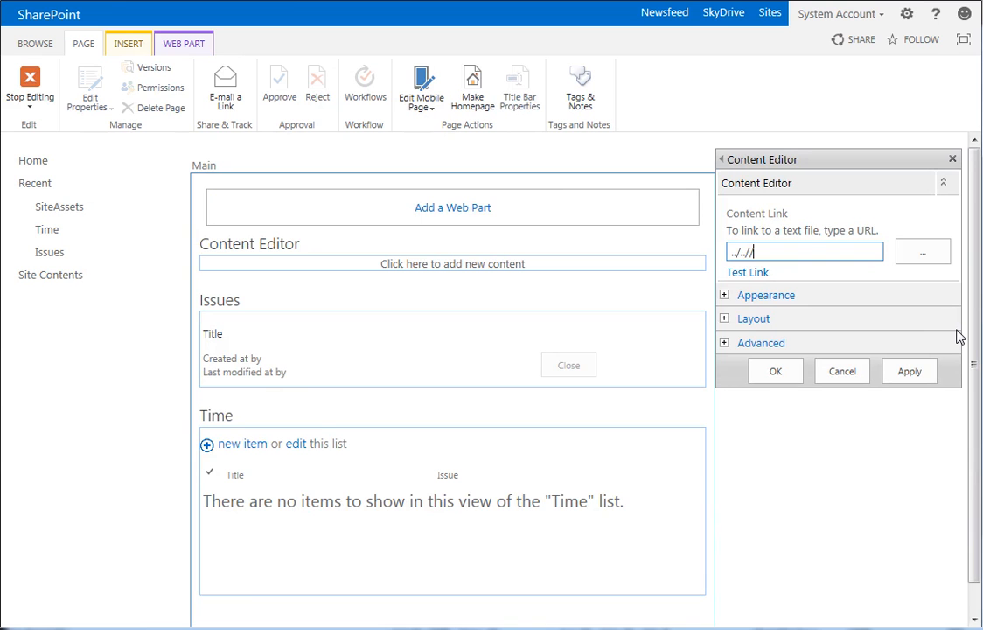
type("SiteAssets/dispParent.js")
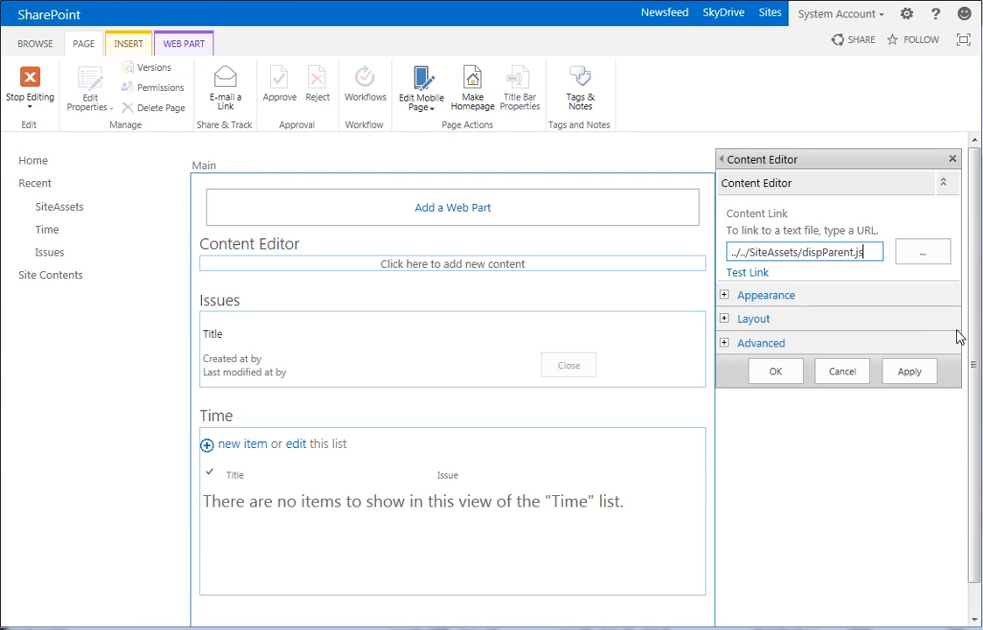
Test the link, cancel the dispParent.js download prompt and apply the web part change.
left_click(747, 272)
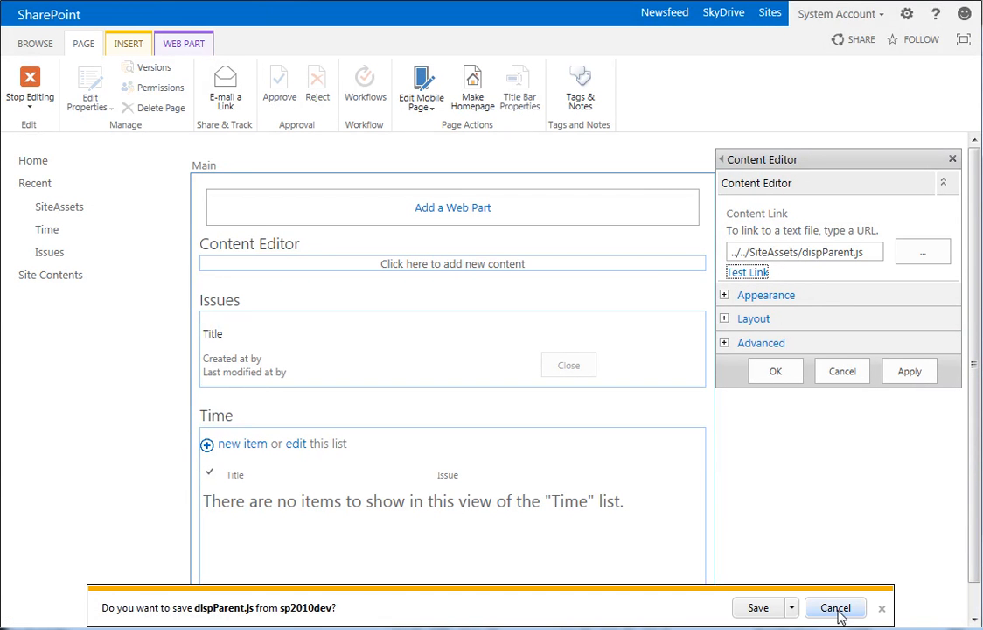
left_click(835, 608)
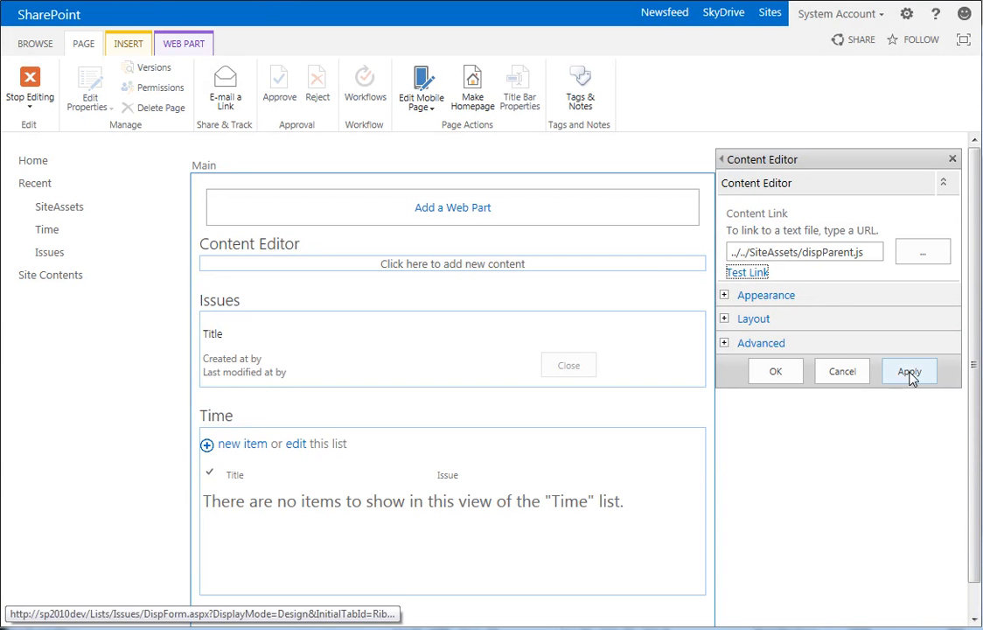
left_click(909, 371)
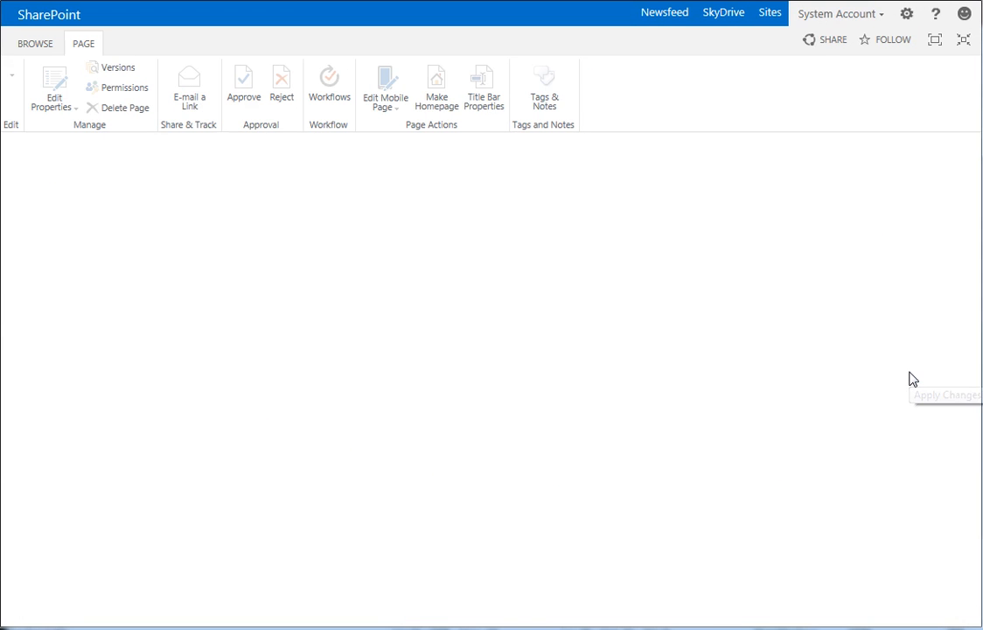
left_click(54, 90)
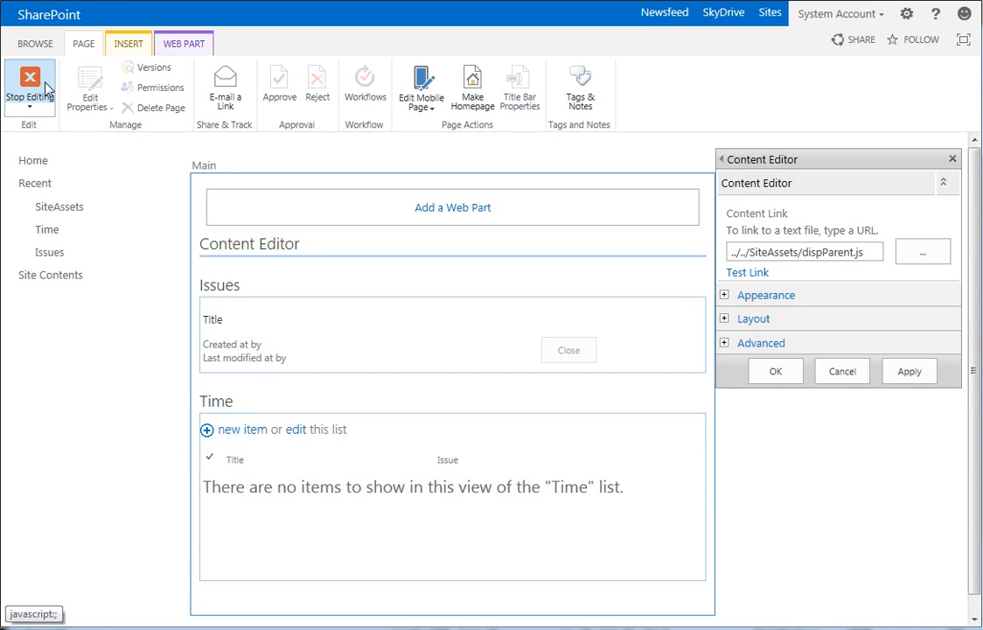
Stop editing the form and open the Need more RAM issue from the Issues list.
left_click(29, 83)
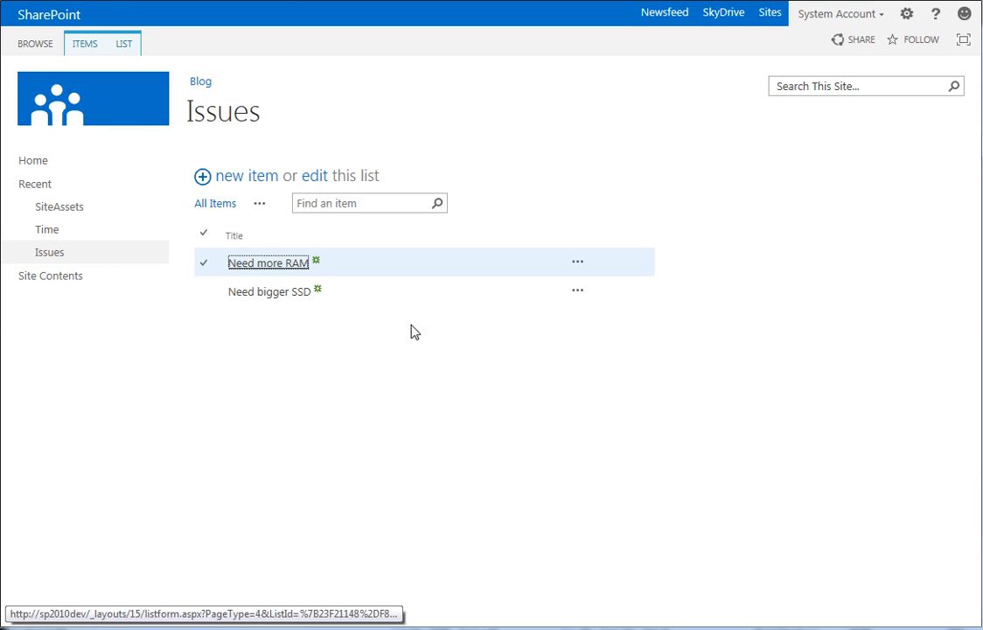
mouse_move(320, 386)
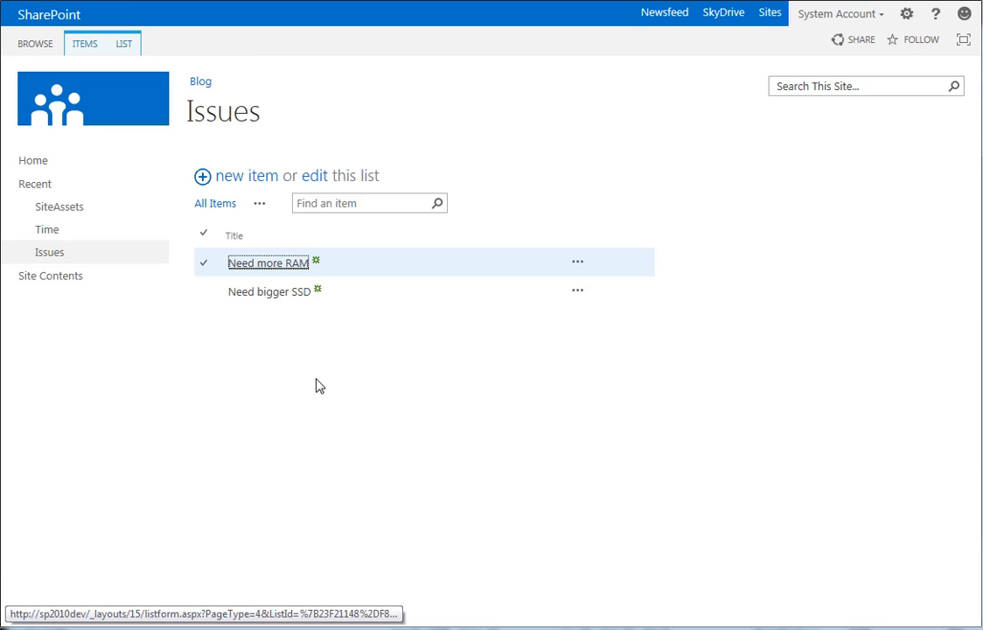
mouse_move(308, 345)
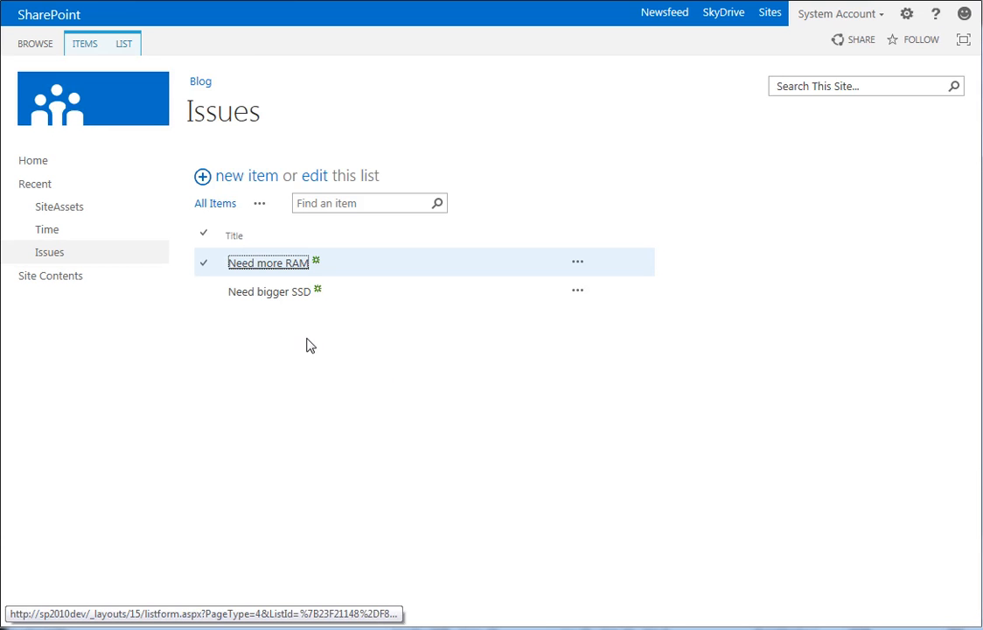
mouse_move(271, 268)
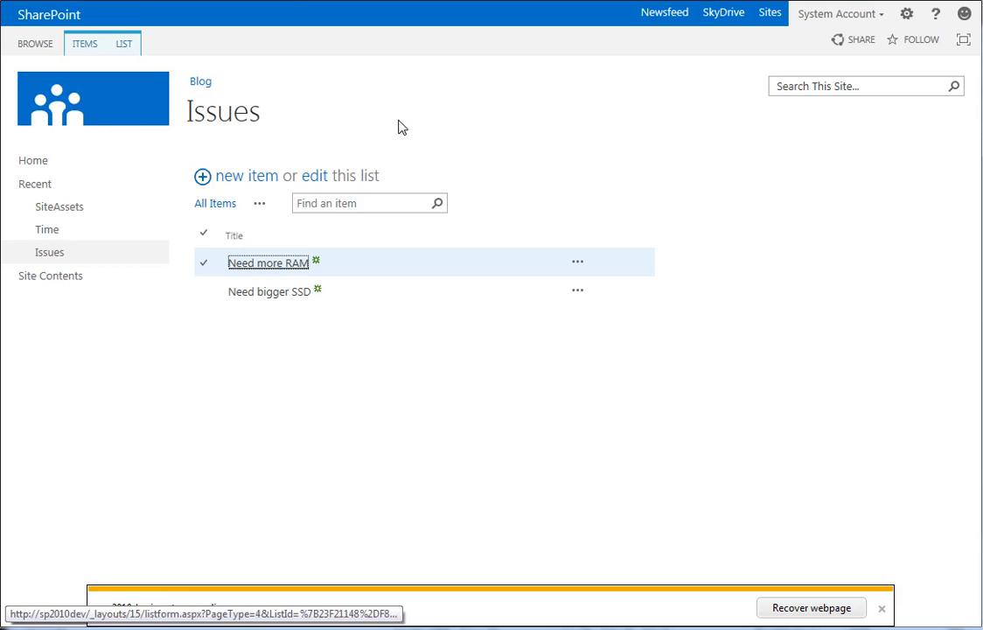
left_click(267, 262)
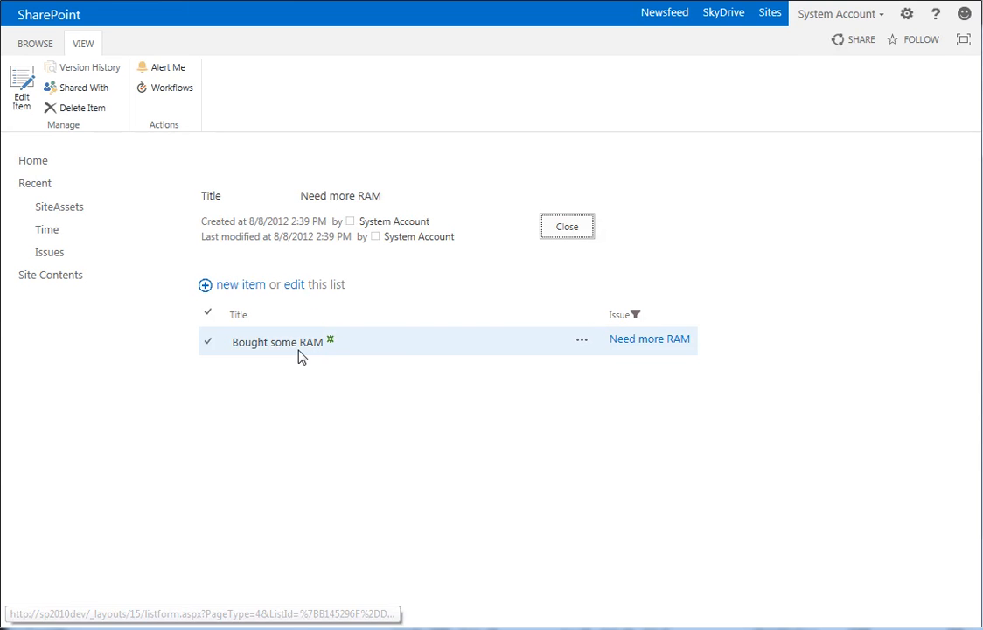
mouse_move(277, 341)
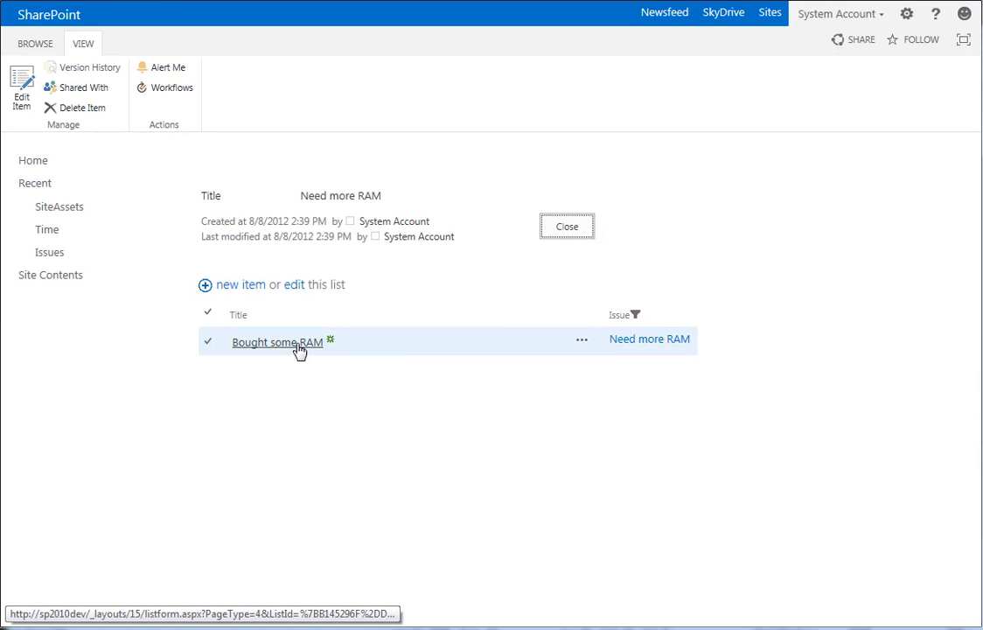
mouse_move(230, 290)
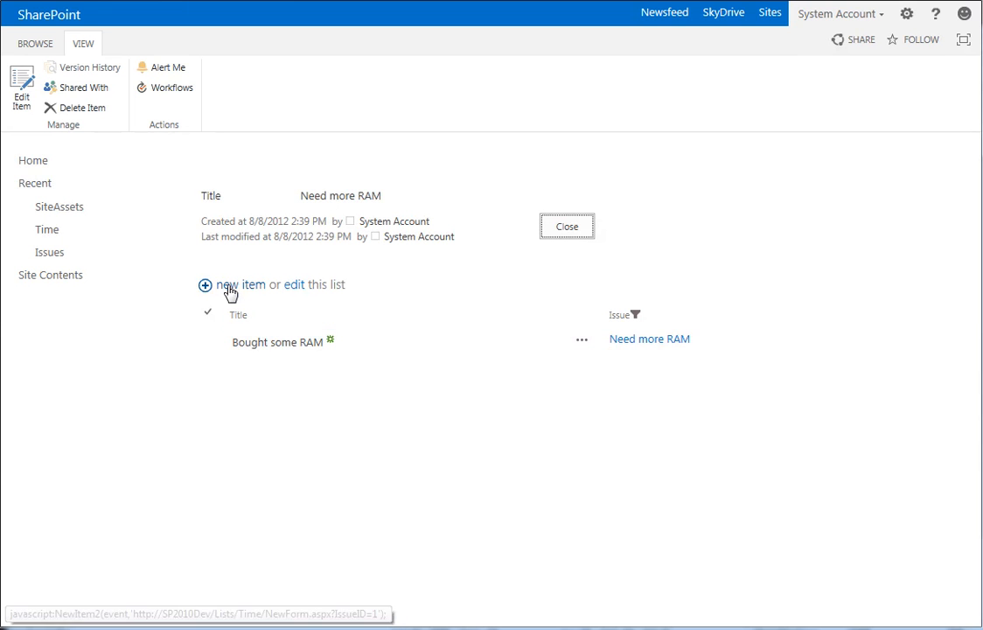
mouse_move(230, 290)
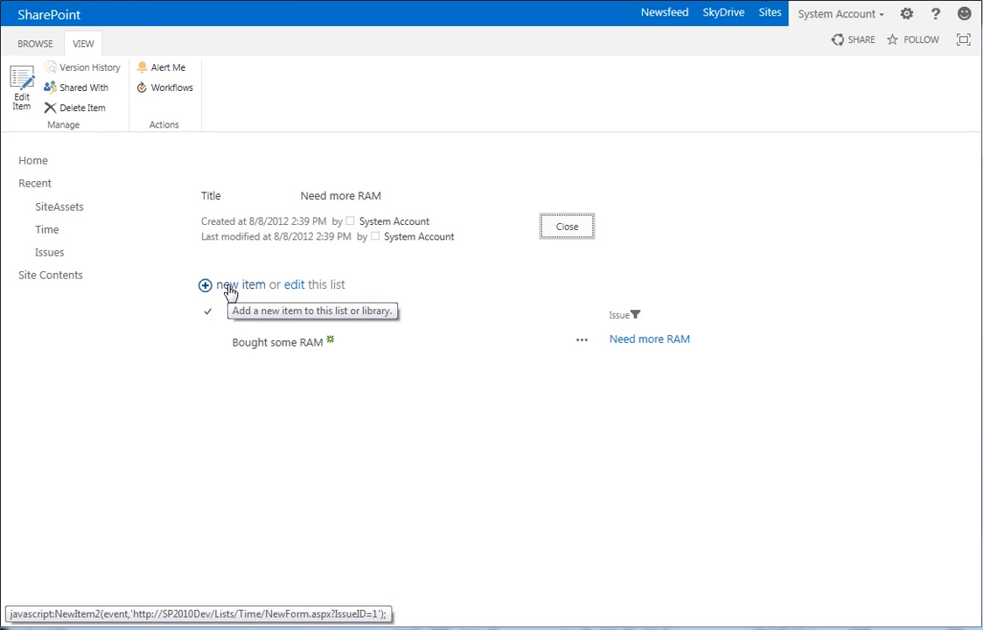
left_click(239, 284)
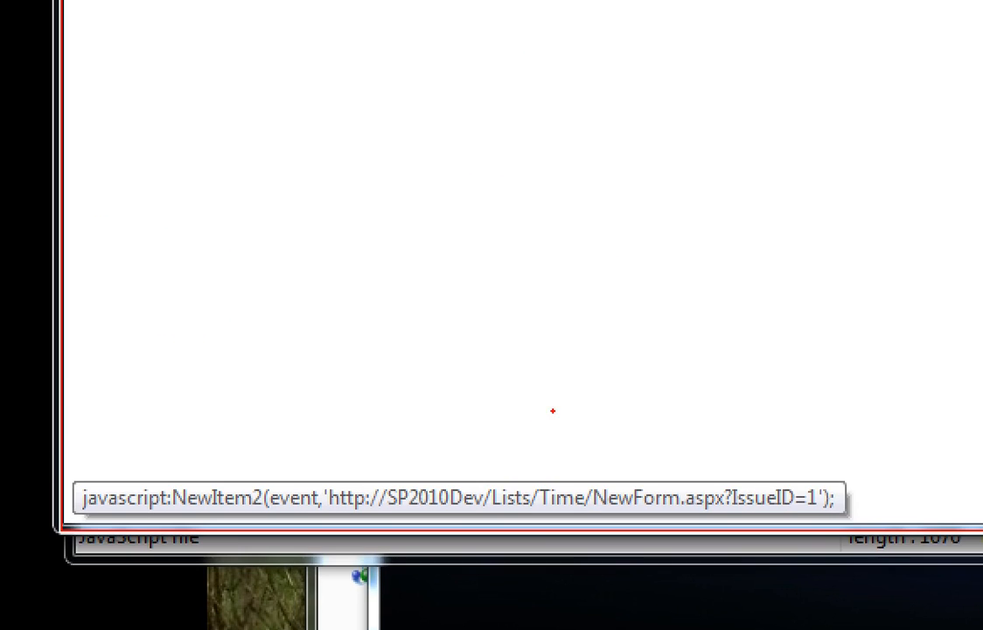
mouse_move(374, 513)
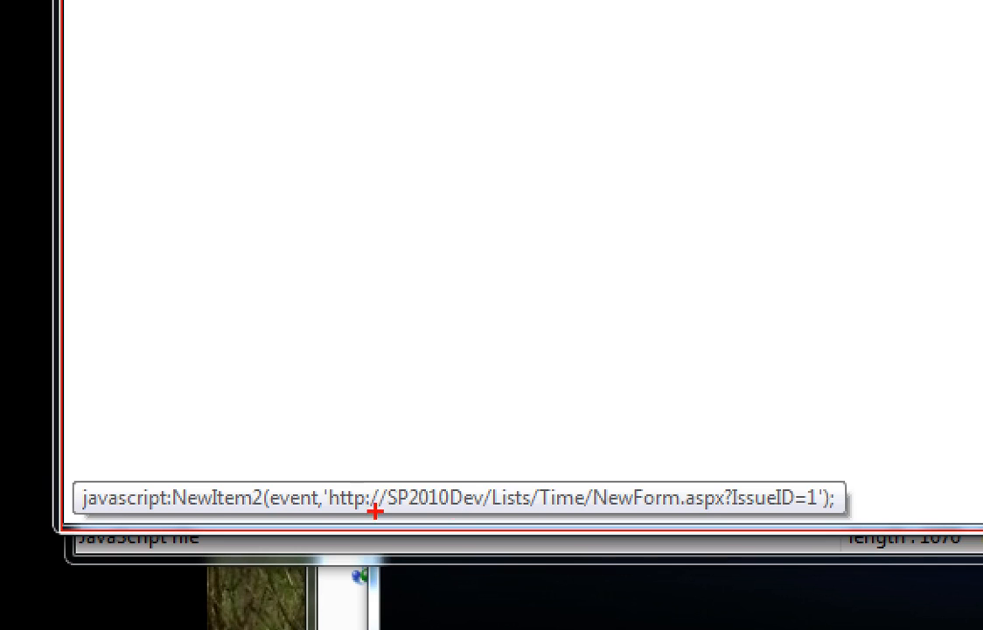
mouse_move(737, 510)
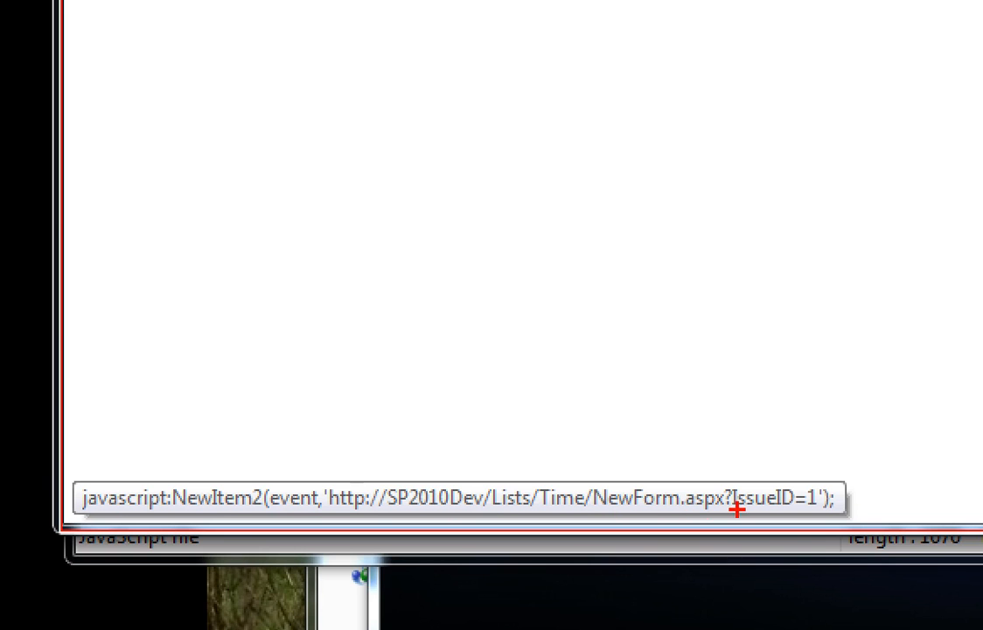
mouse_move(783, 511)
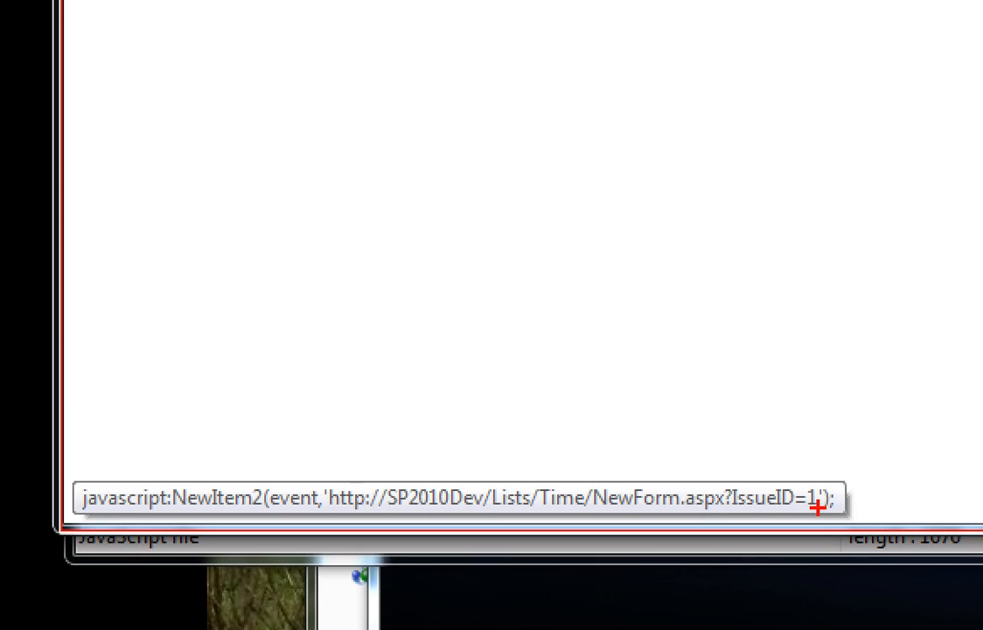
mouse_move(595, 516)
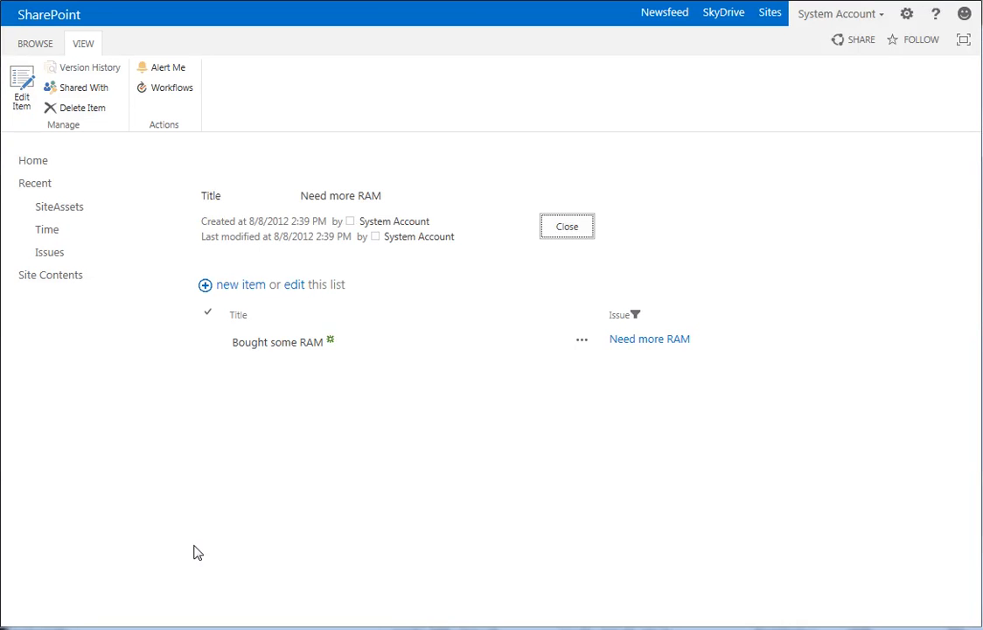
mouse_move(202, 532)
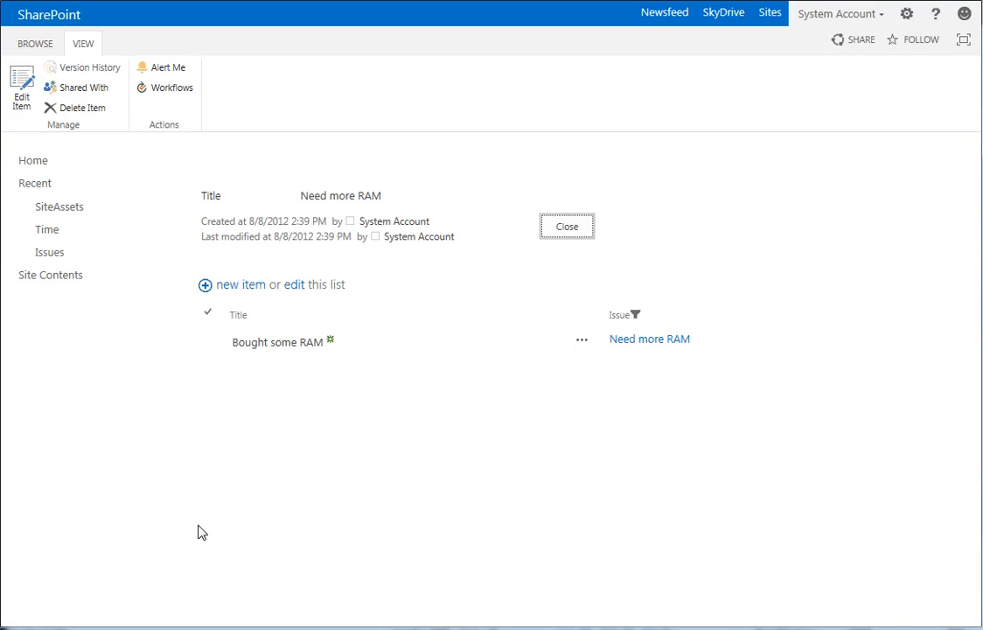